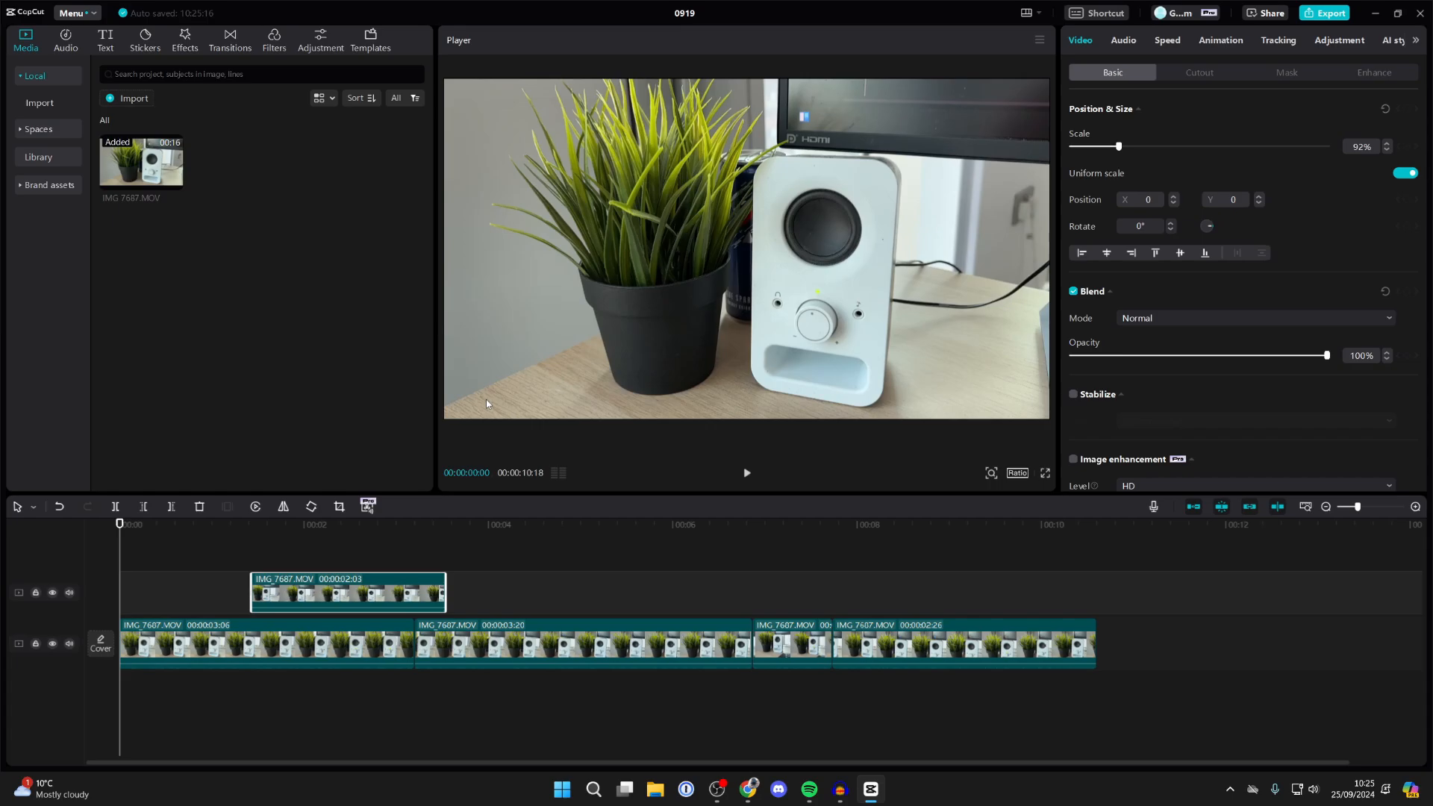
{"action": "mouse_move", "coordinate": [1106, 148]}
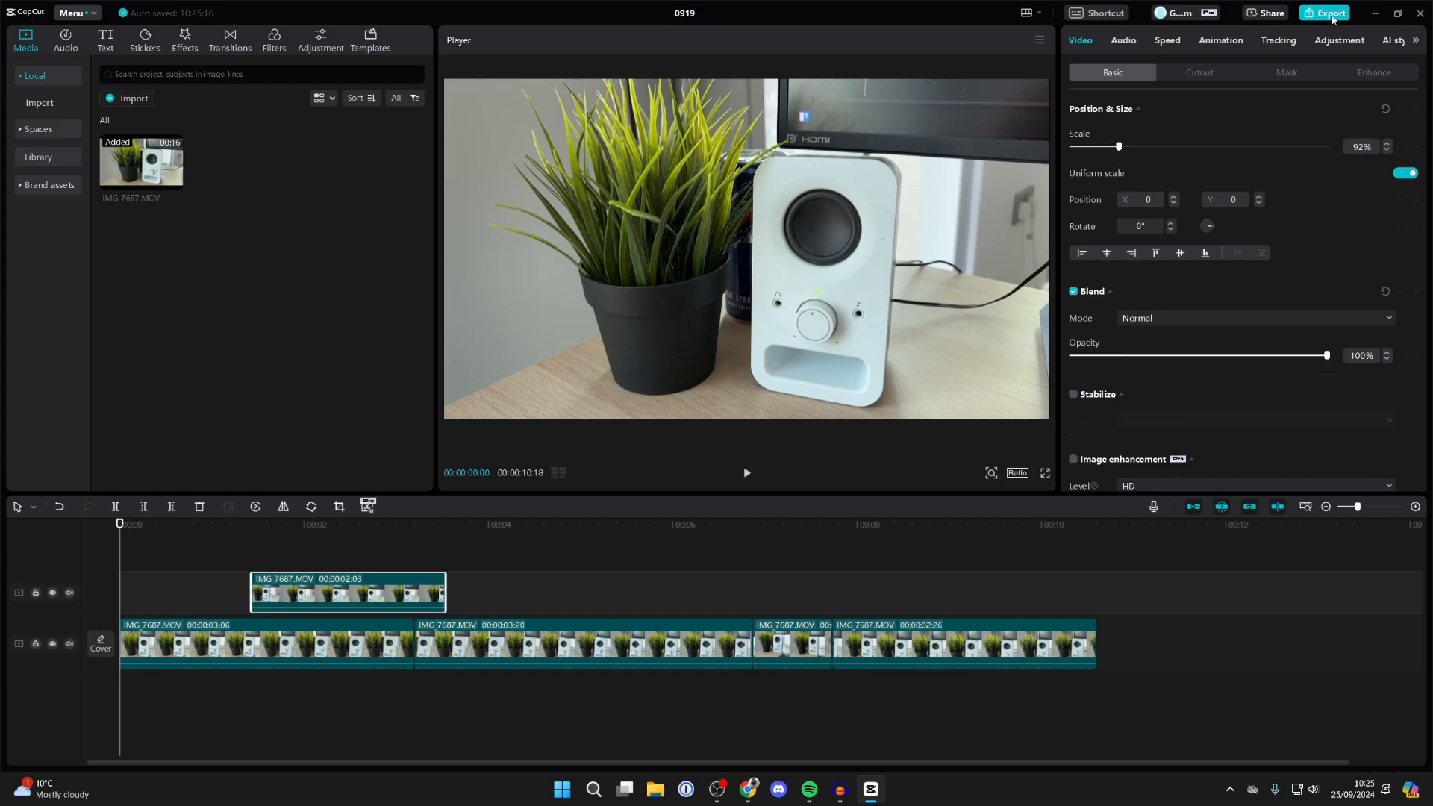
Rename the export title from 0919(3) to 'Project', keeping the 1080p MP4 settings
{"action": "left_click", "coordinate": [1325, 14]}
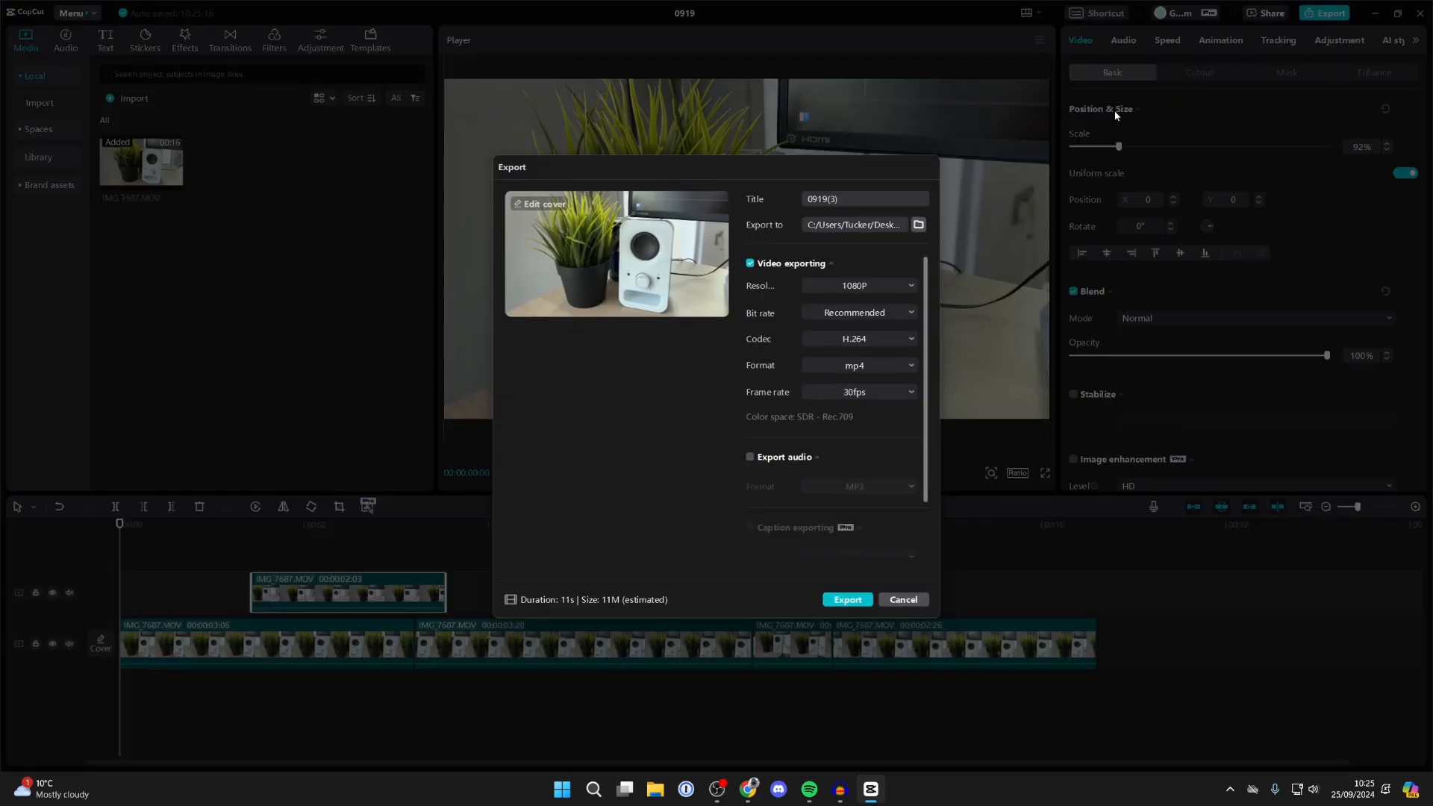
{"action": "left_click", "coordinate": [819, 199]}
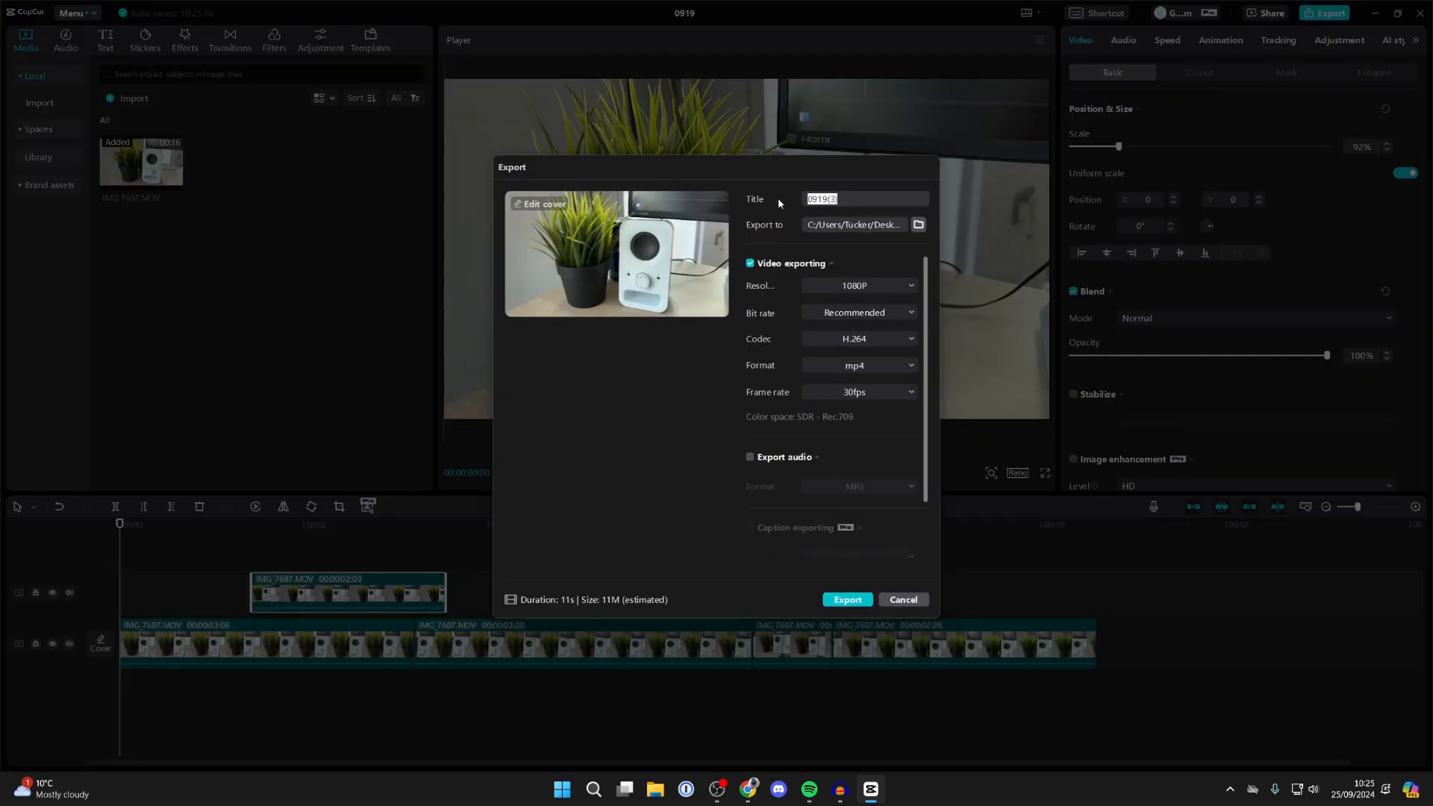
{"action": "type", "text": "P"}
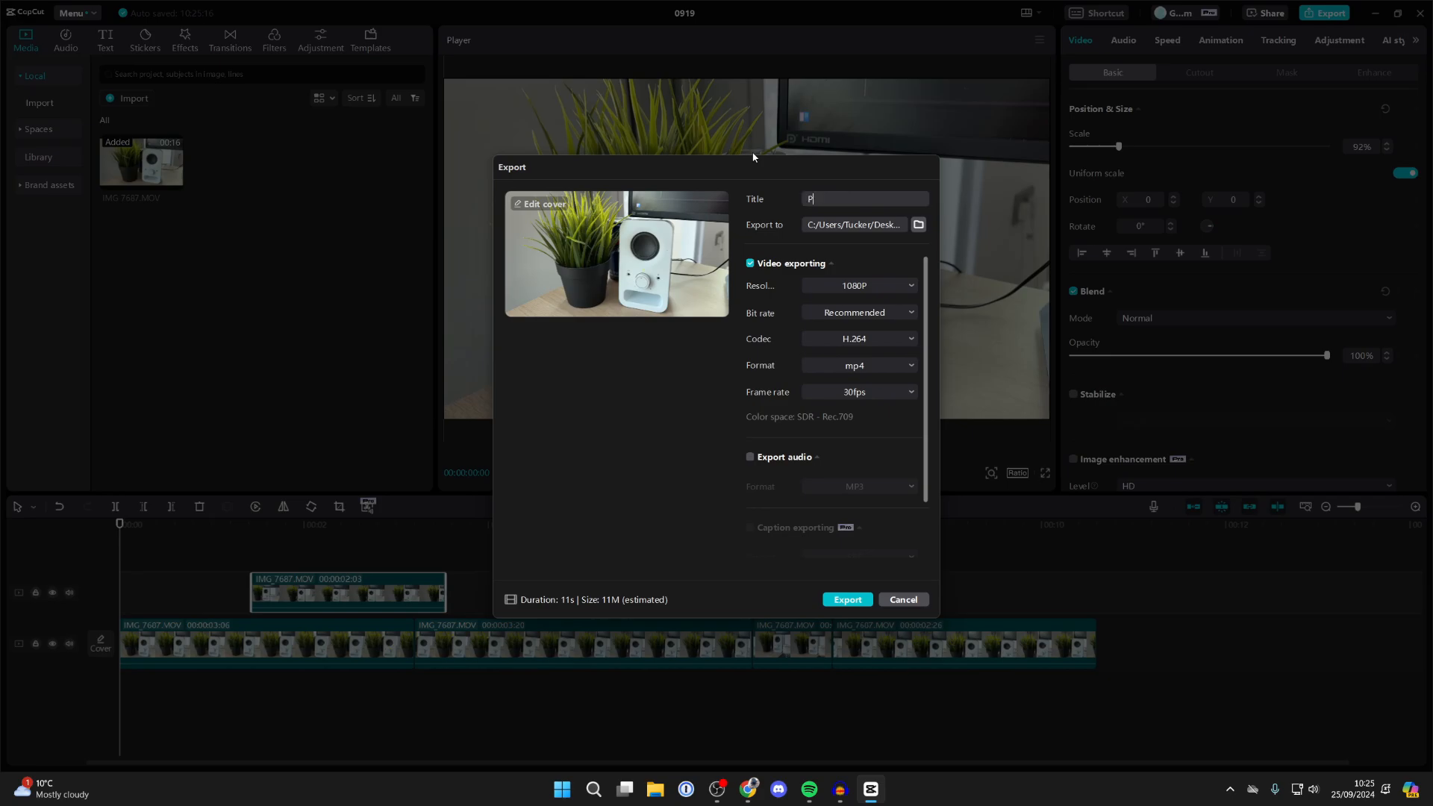
{"action": "type", "text": "roject"}
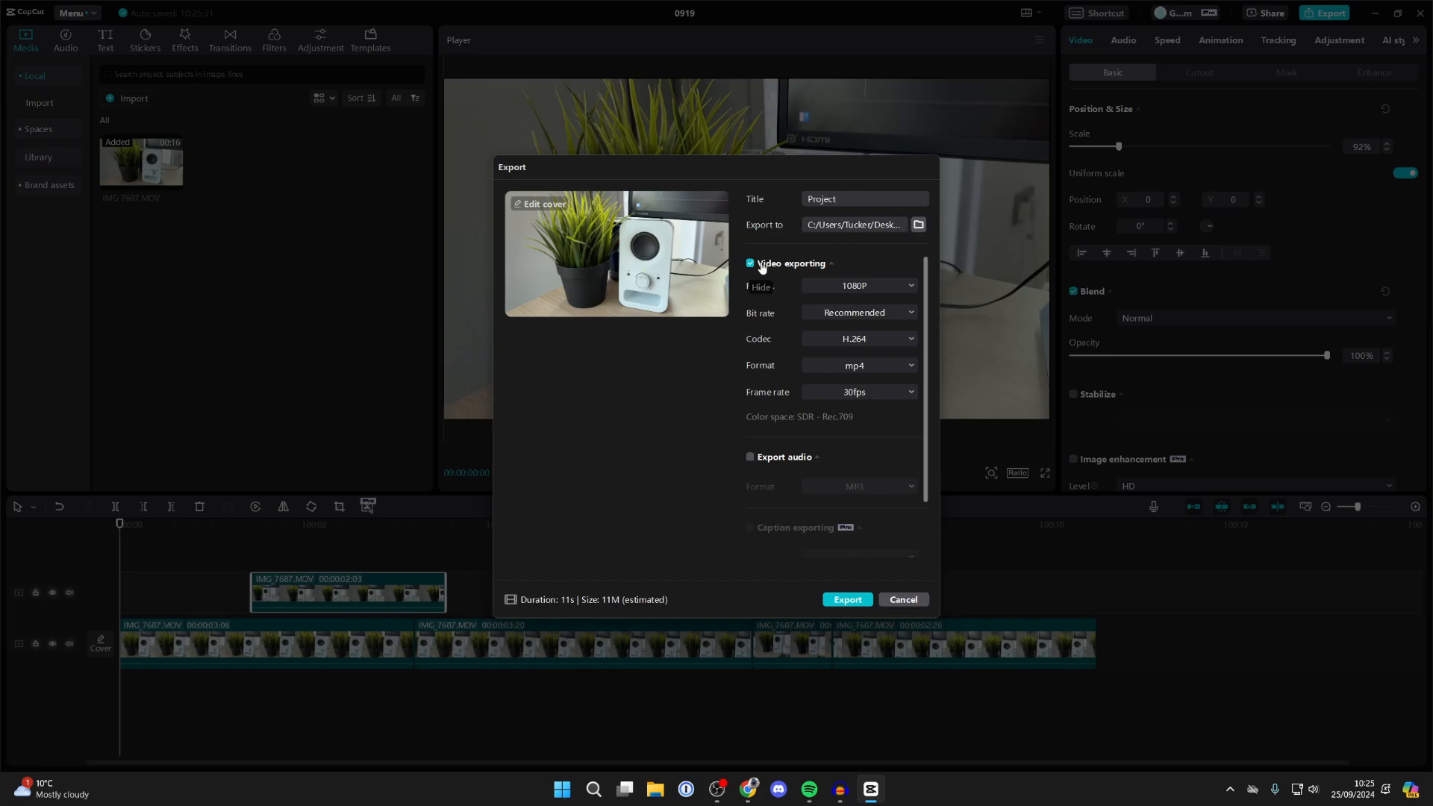
Export the video at 1080P resolution and 60fps frame rate to the computer
{"action": "left_click", "coordinate": [859, 285]}
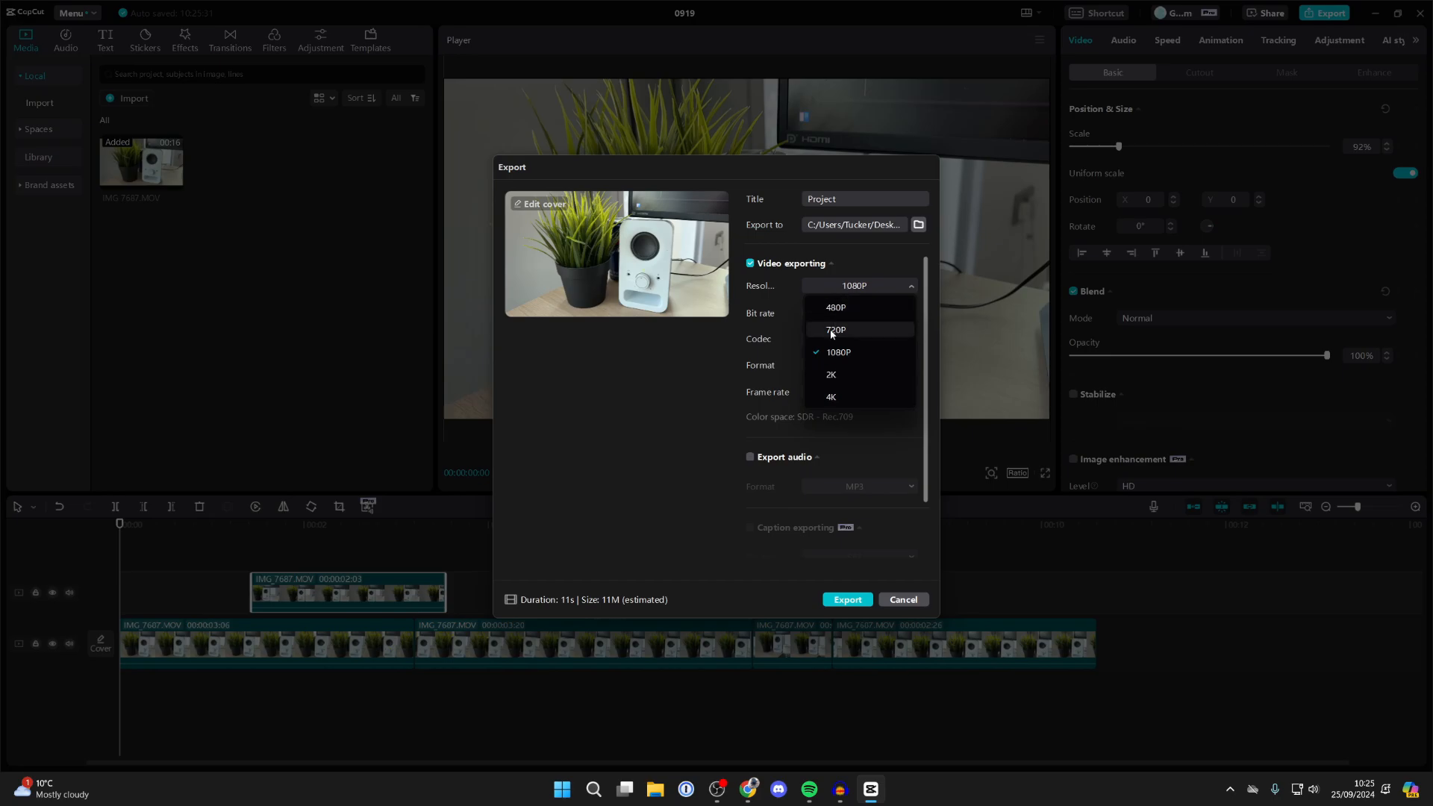
{"action": "left_click", "coordinate": [837, 352]}
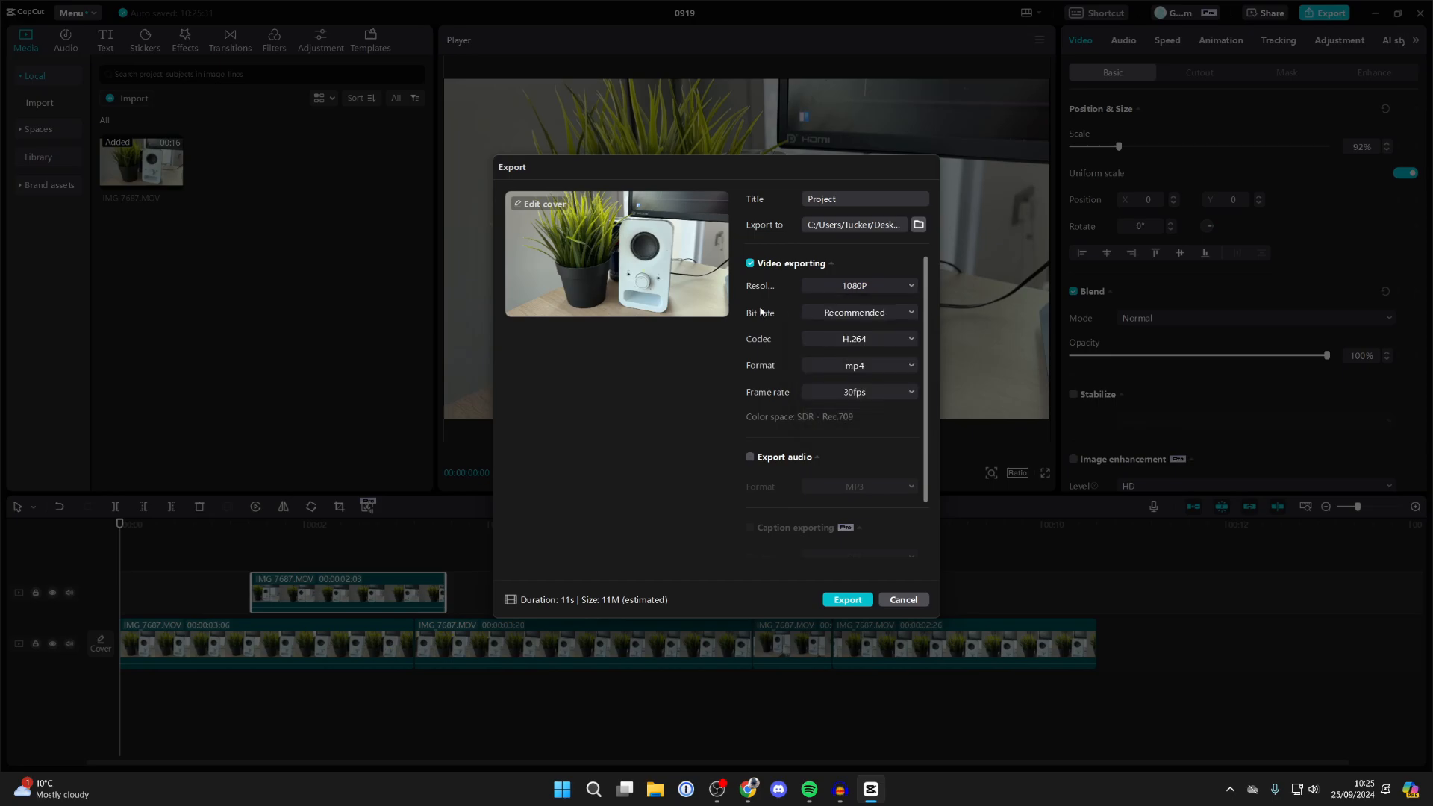
{"action": "mouse_move", "coordinate": [852, 345]}
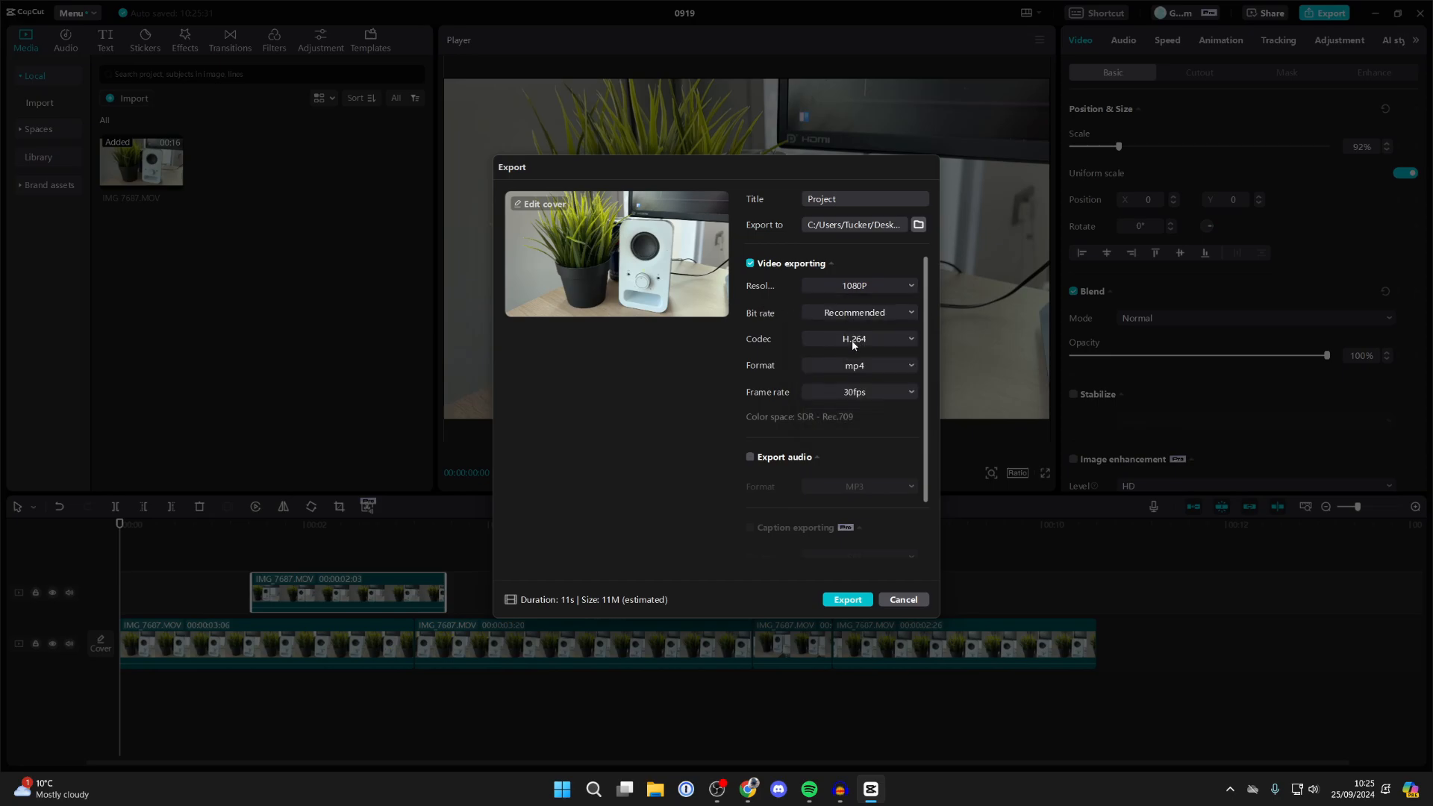
{"action": "left_click", "coordinate": [864, 199]}
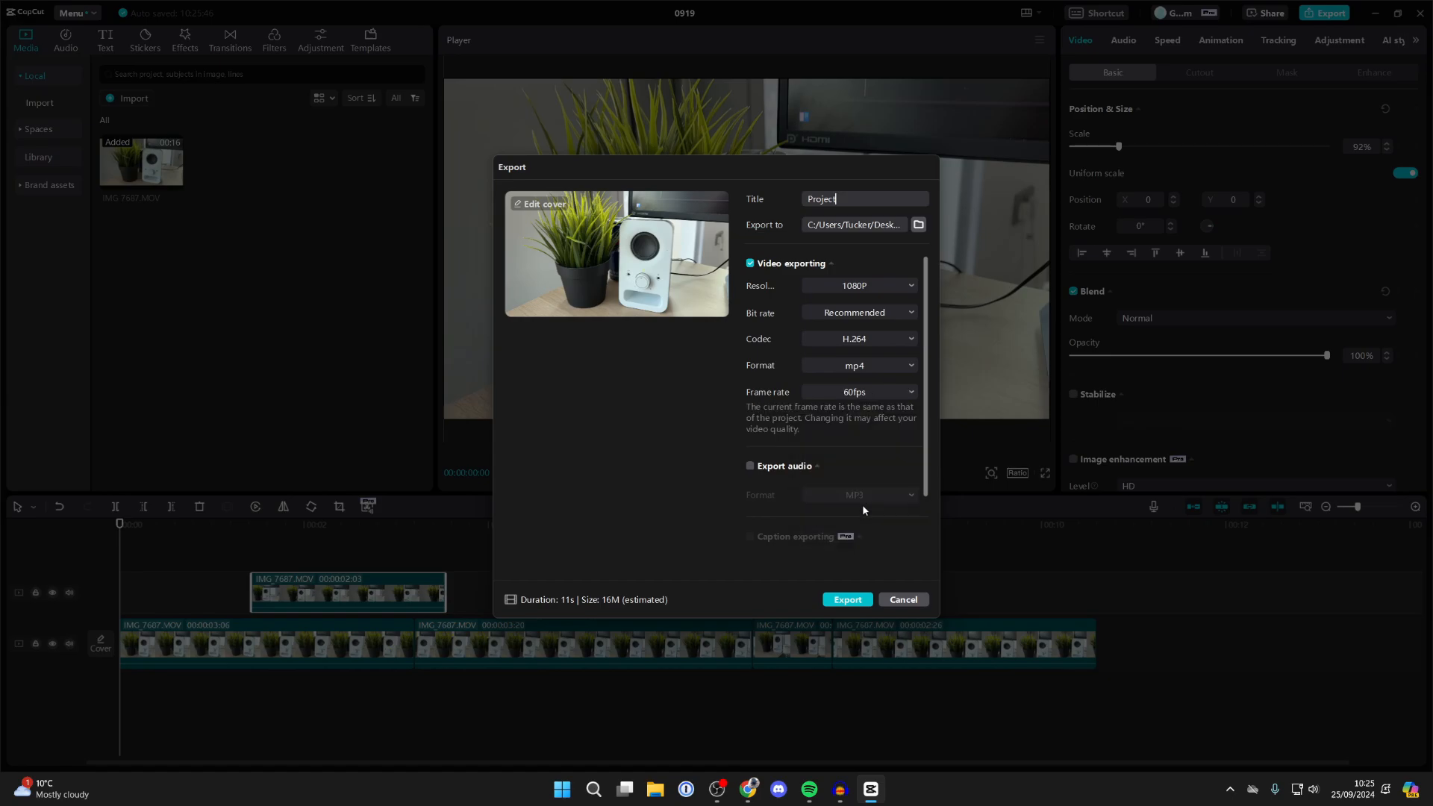
{"action": "left_click", "coordinate": [845, 600]}
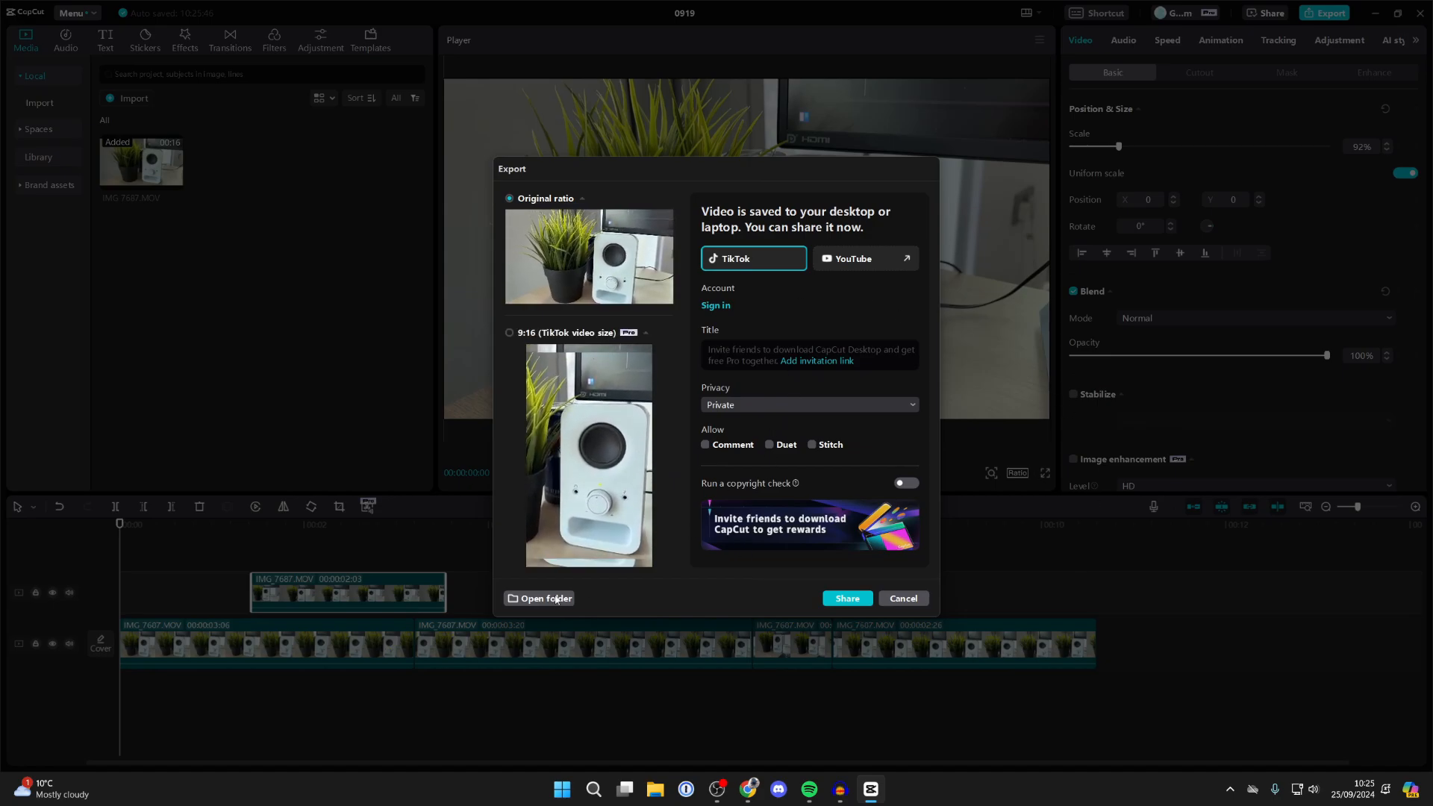
Show the Desktop folder in File Explorer and play the exported Project.mp4
{"action": "left_click", "coordinate": [544, 597]}
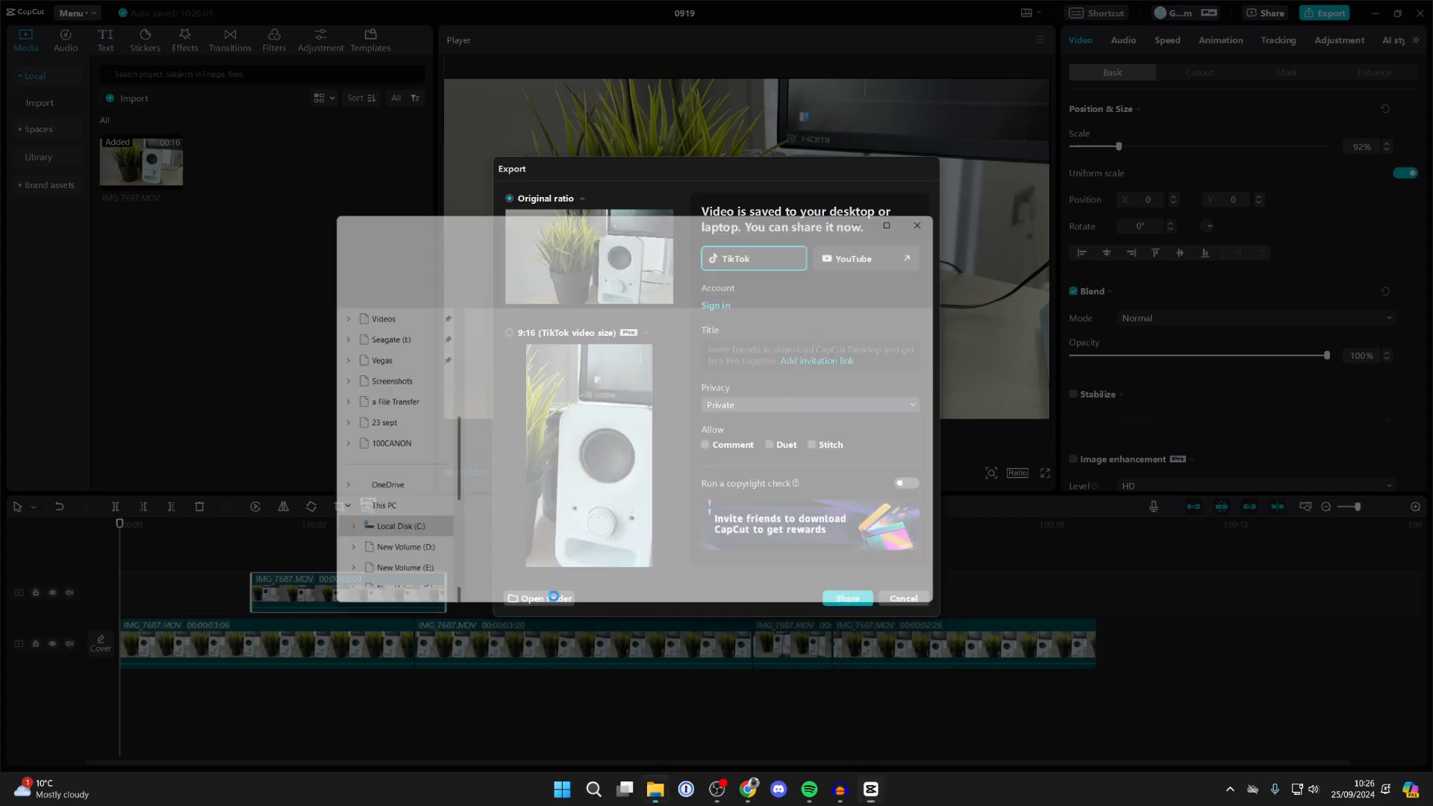
{"action": "left_click", "coordinate": [540, 598]}
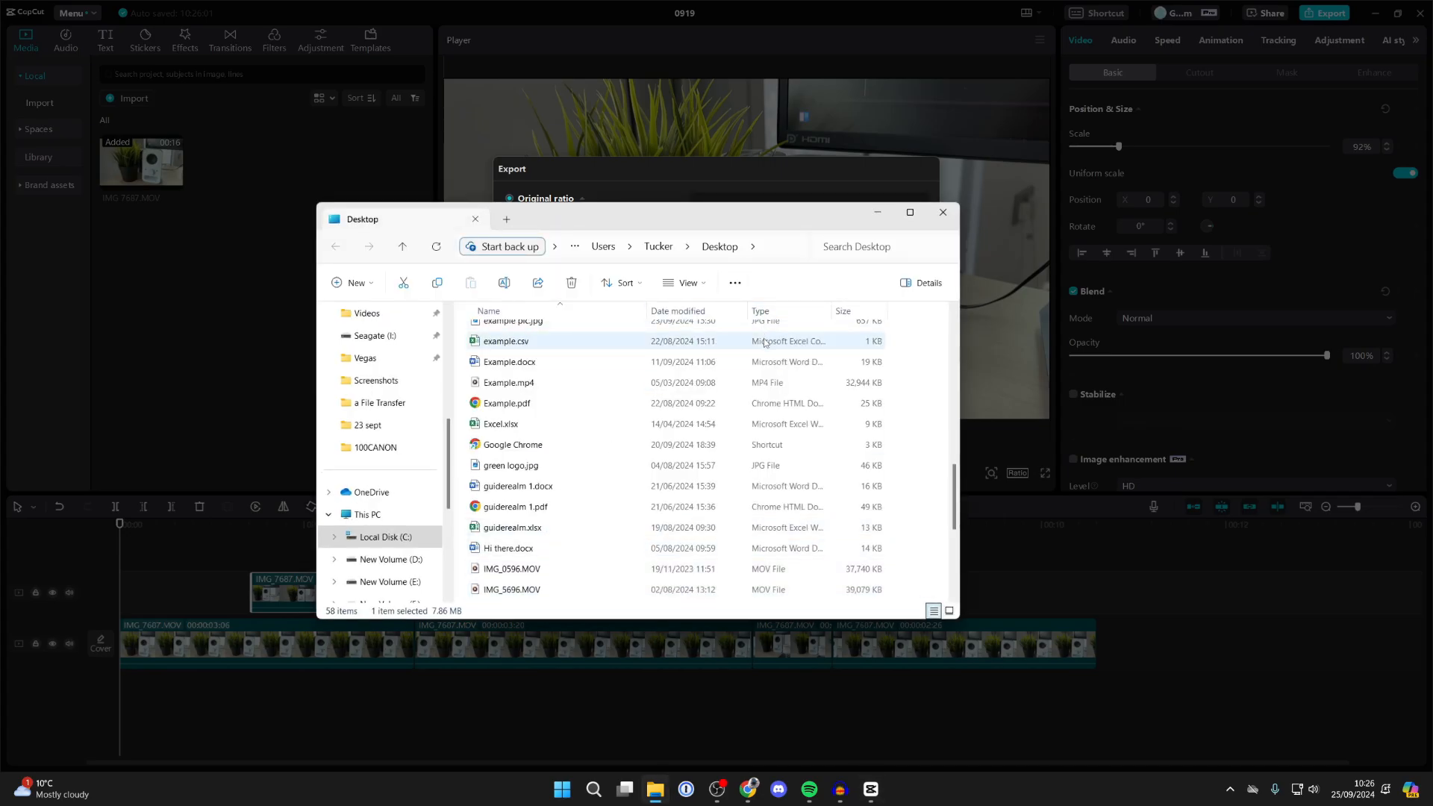
{"action": "scroll", "scroll_direction": "down", "scroll_amount": 3}
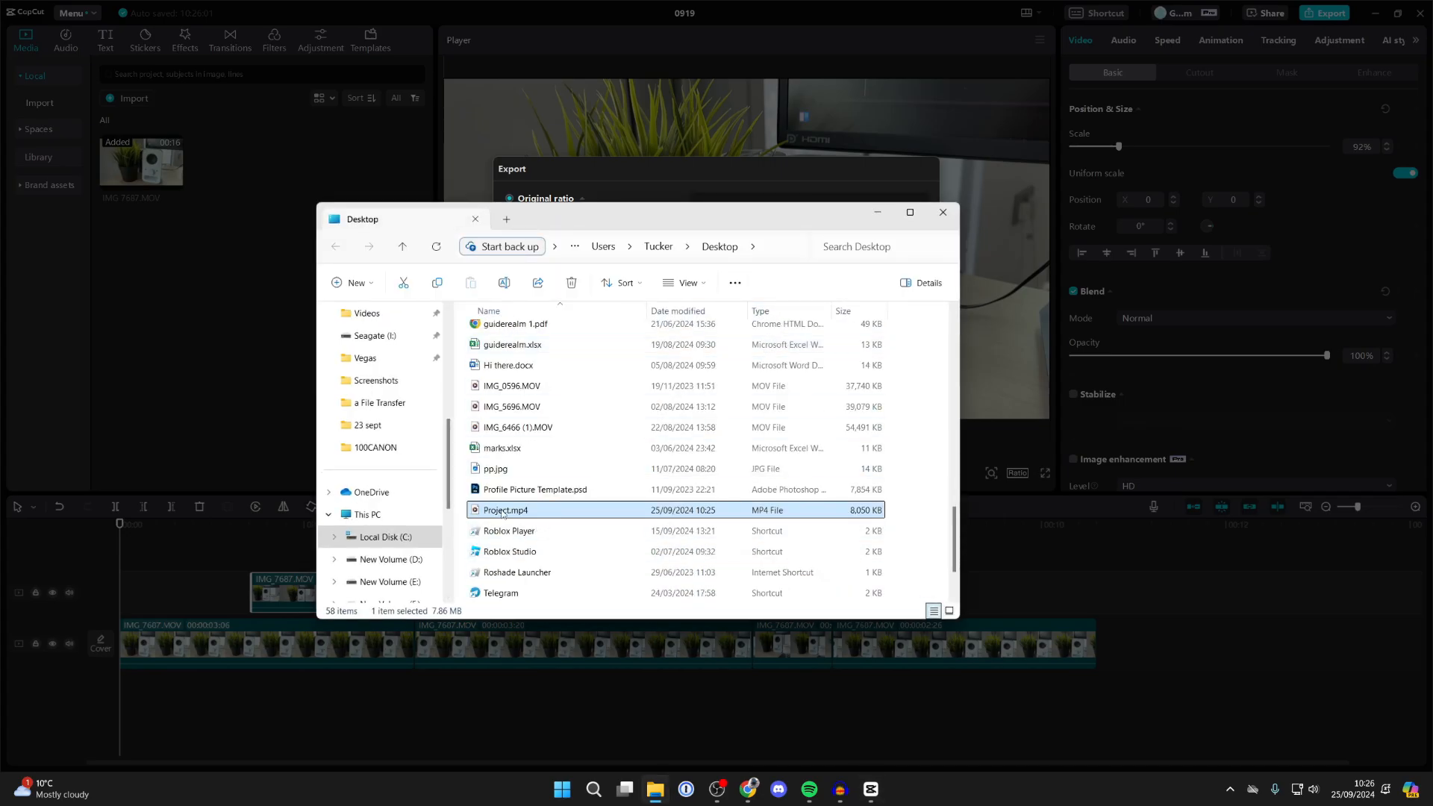
{"action": "double_click", "coordinate": [503, 511]}
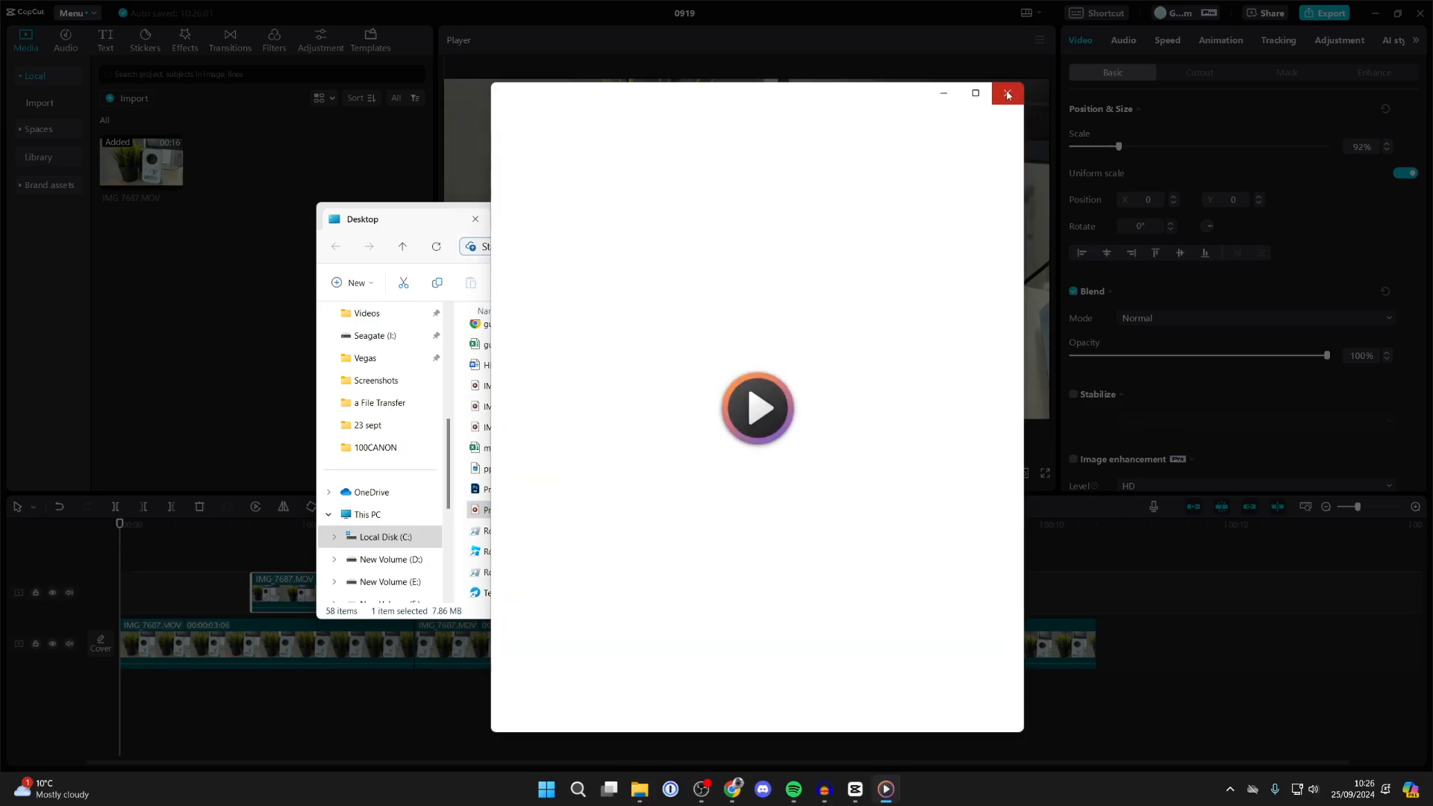